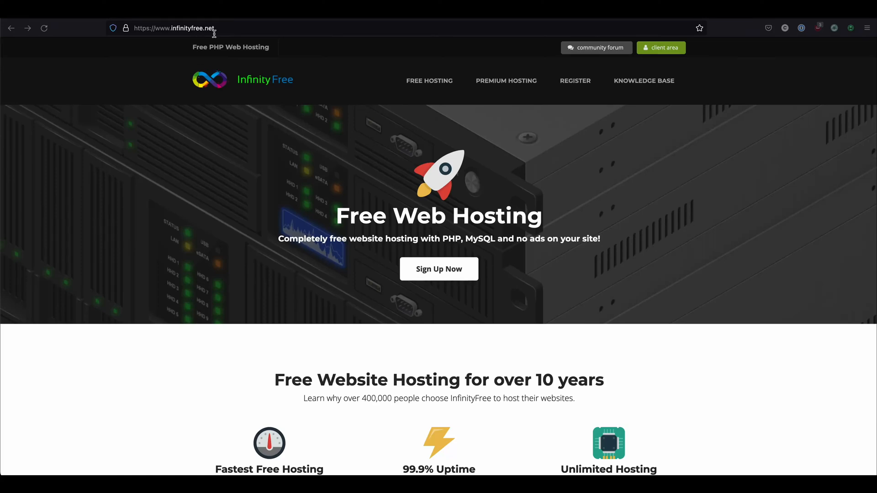
{"action": "mouse_move", "coordinate": [365, 275]}
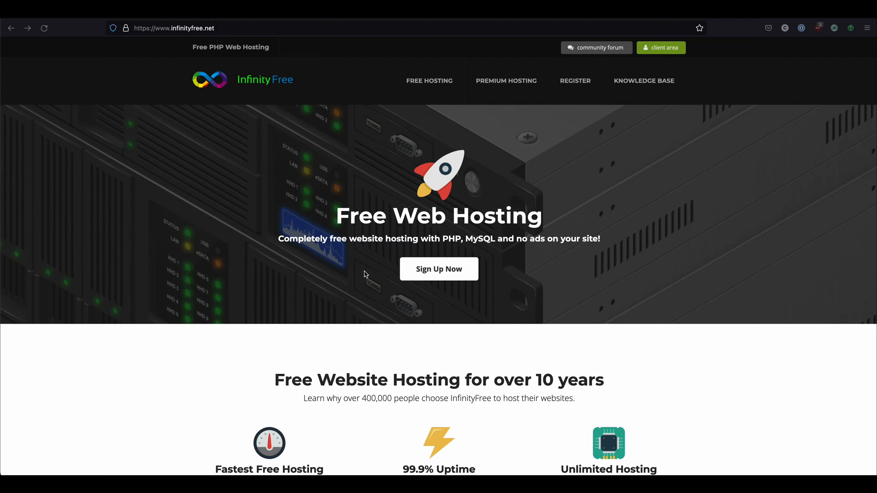
{"action": "mouse_move", "coordinate": [313, 273]}
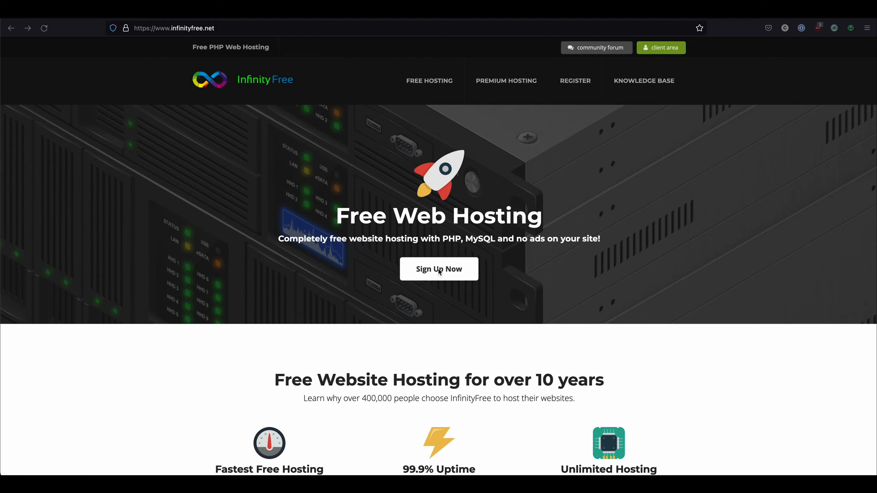
{"action": "mouse_move", "coordinate": [438, 268]}
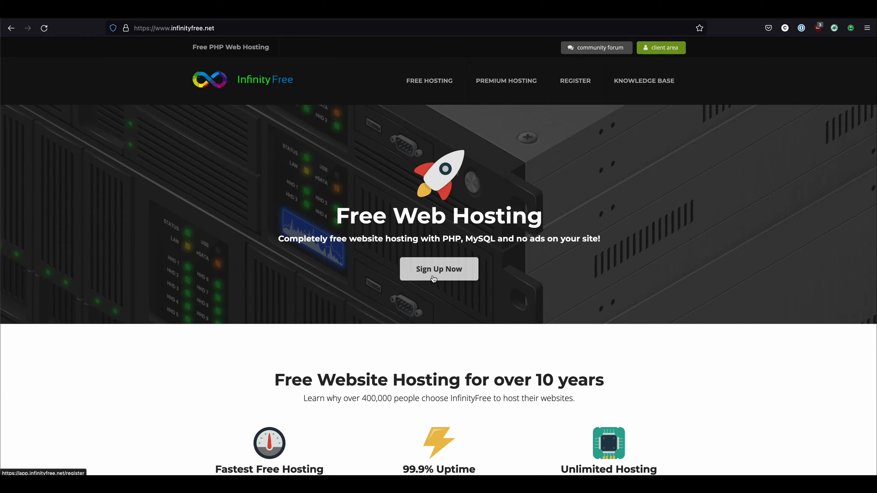
Start the free-account registration via Sign Up Now
{"action": "left_click", "coordinate": [439, 269]}
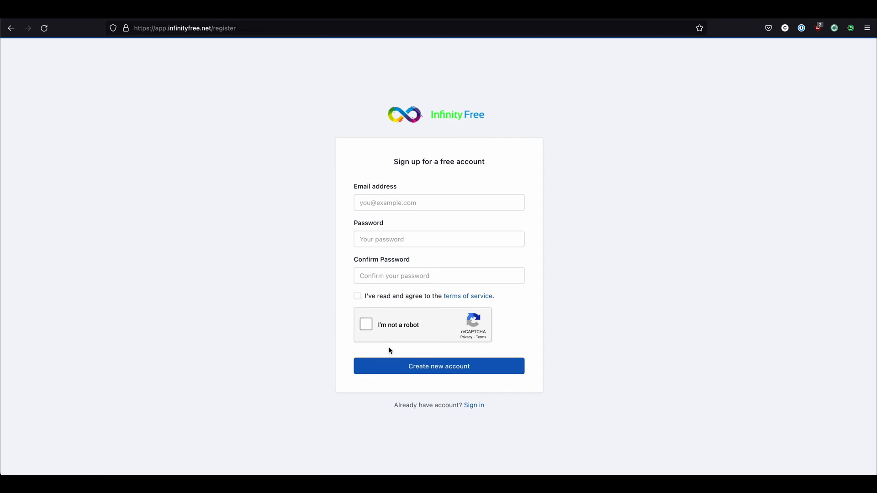
{"action": "mouse_move", "coordinate": [435, 385]}
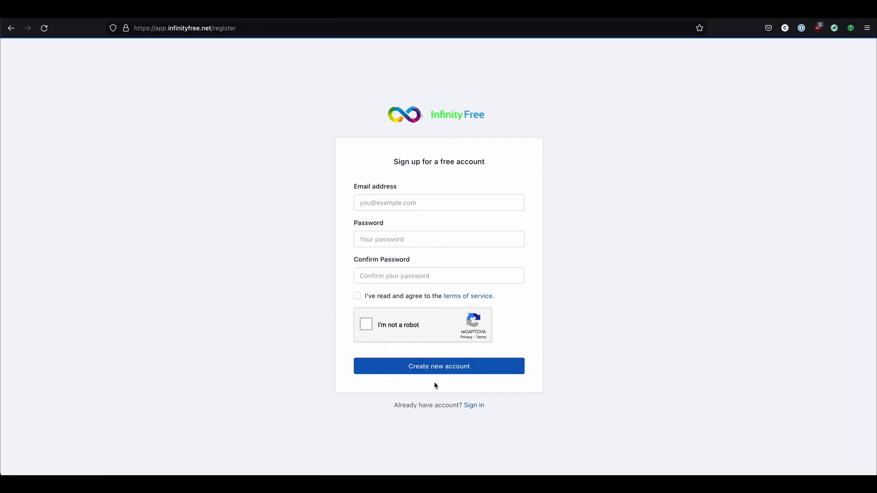
{"action": "mouse_move", "coordinate": [267, 333]}
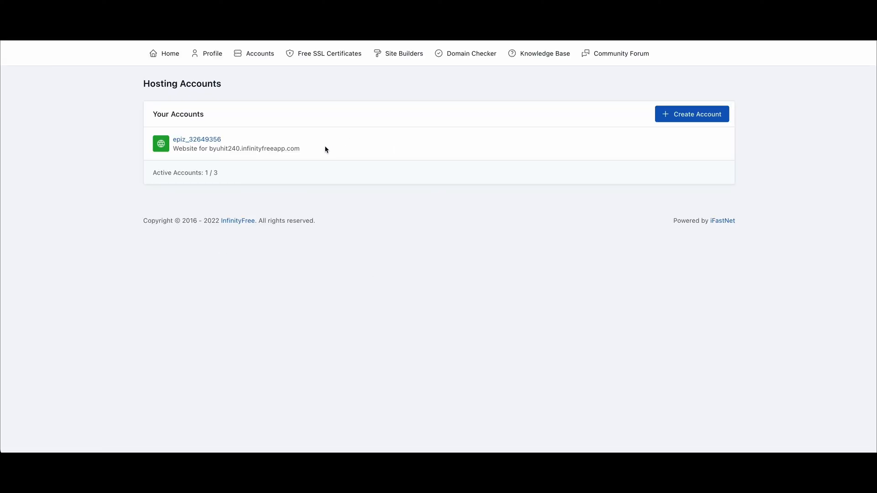
{"action": "mouse_move", "coordinate": [358, 207]}
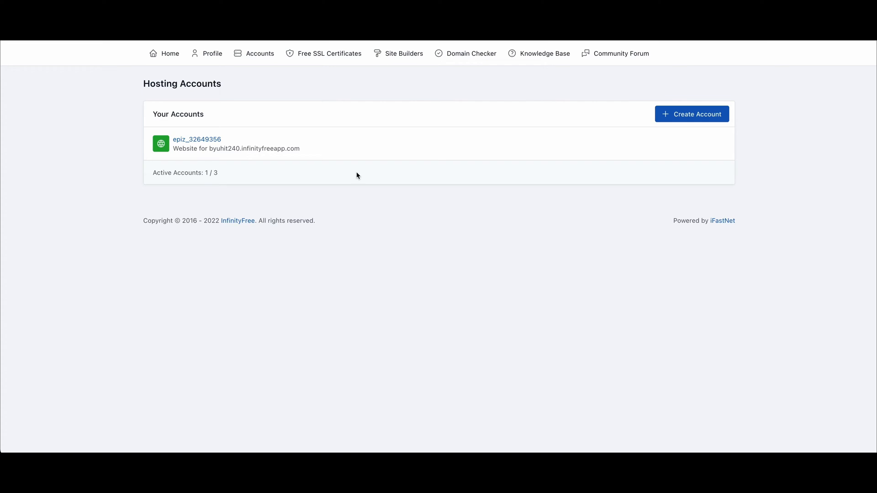
{"action": "mouse_move", "coordinate": [394, 210]}
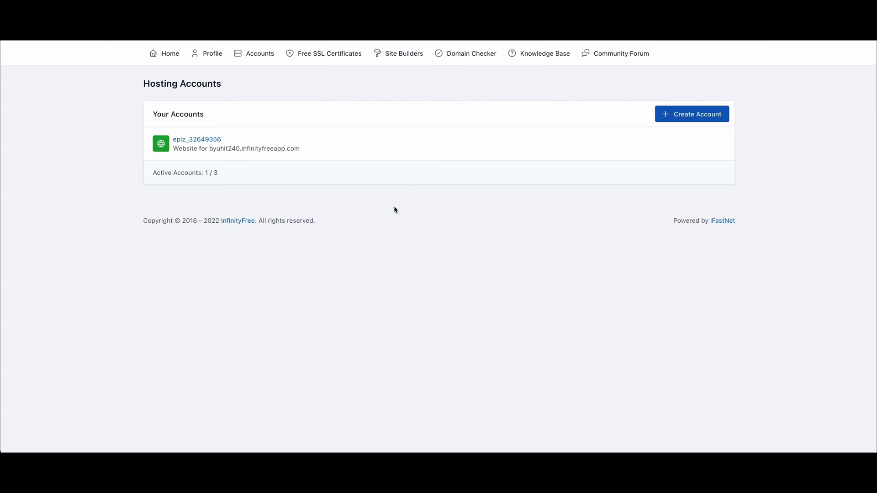
{"action": "mouse_move", "coordinate": [703, 116]}
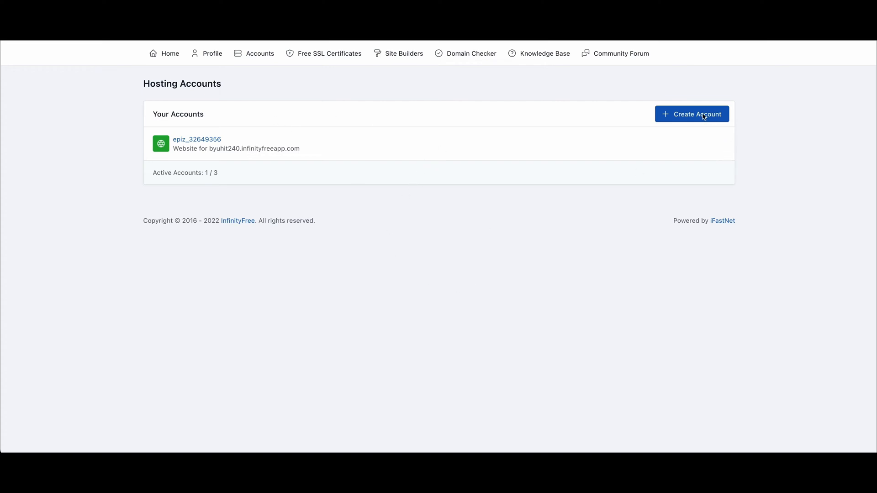
{"action": "mouse_move", "coordinate": [596, 148]}
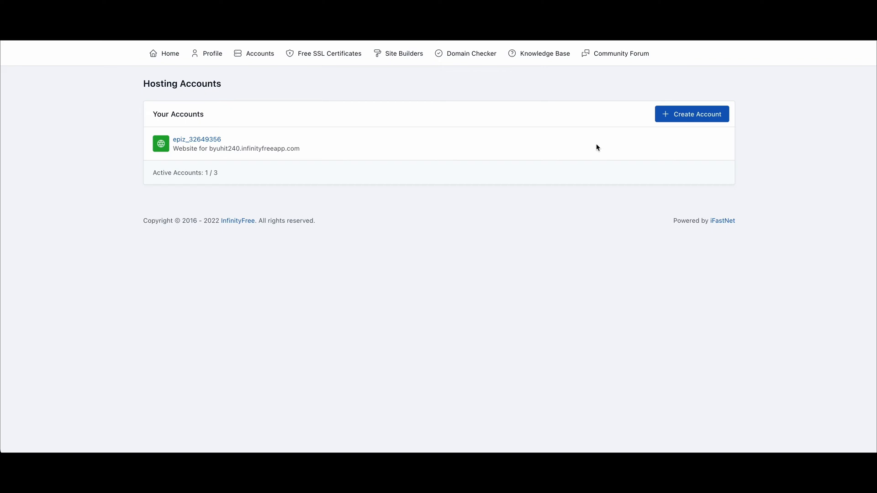
{"action": "mouse_move", "coordinate": [564, 210]}
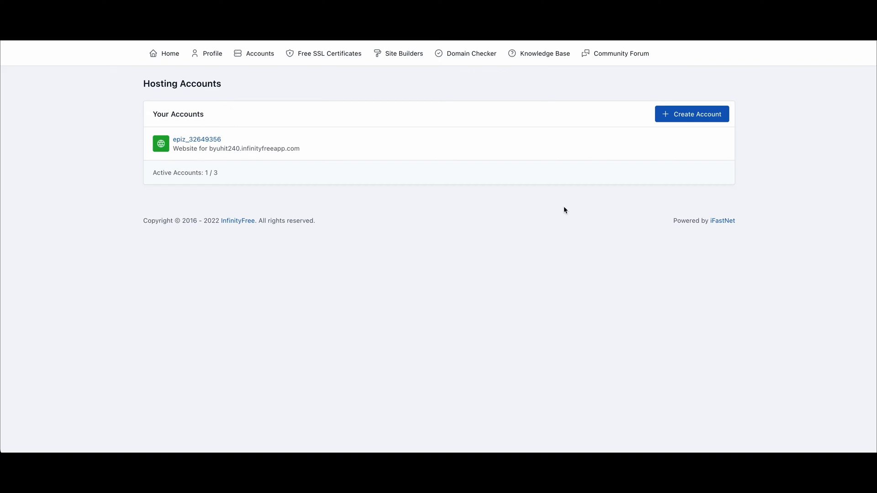
{"action": "mouse_move", "coordinate": [692, 114]}
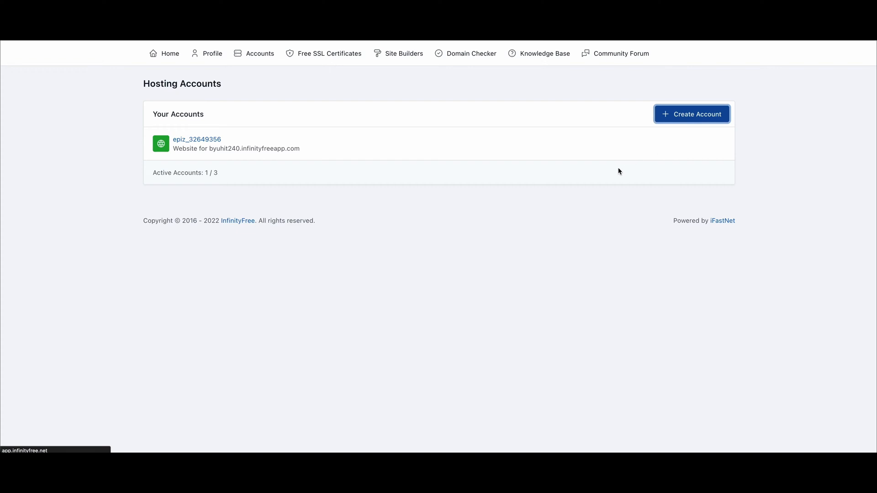
Begin a new hosting account with subdomain freeit240hosting on .infinityfreeapp.com
{"action": "left_click", "coordinate": [691, 115]}
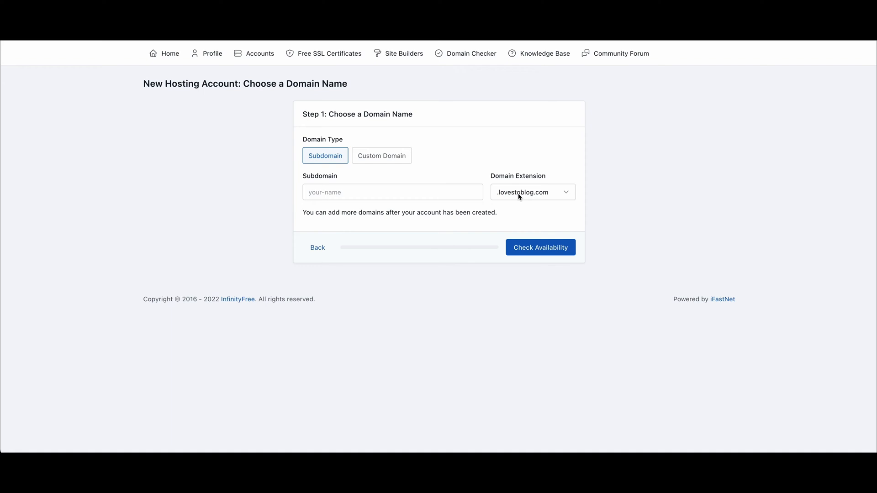
{"action": "left_click", "coordinate": [531, 192]}
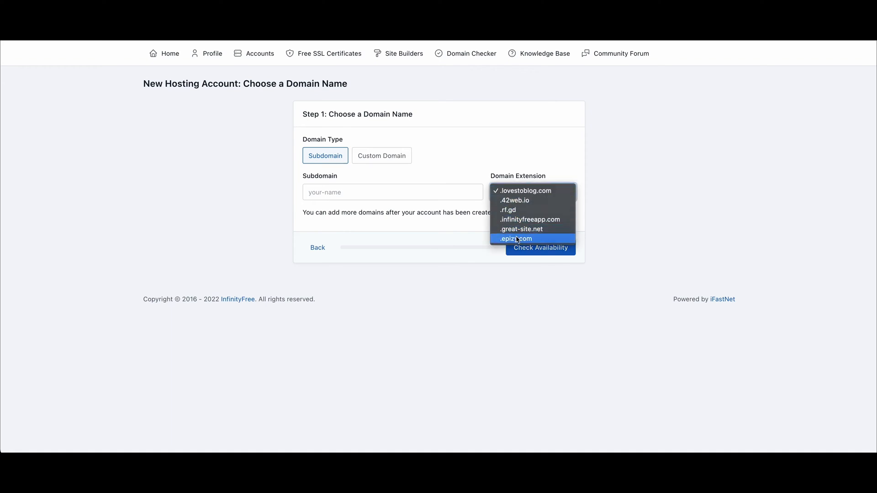
{"action": "mouse_move", "coordinate": [529, 220]}
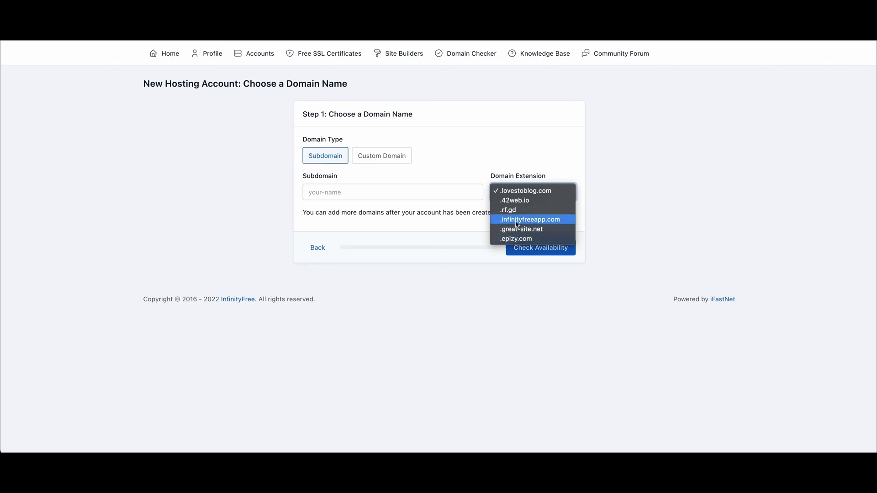
{"action": "mouse_move", "coordinate": [517, 224]}
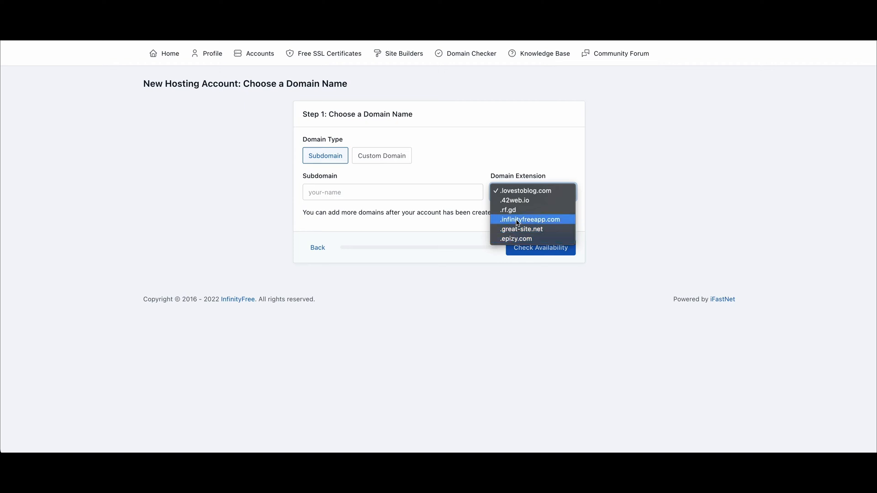
{"action": "left_click", "coordinate": [530, 219]}
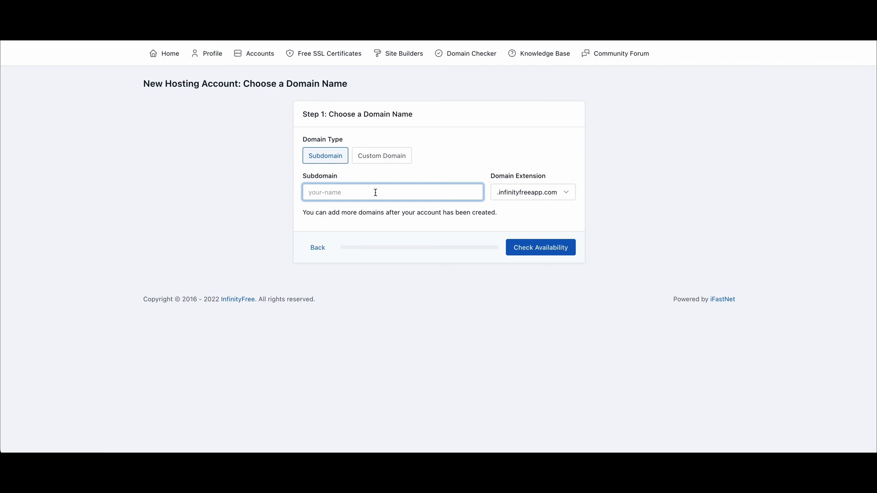
{"action": "left_click", "coordinate": [392, 191]}
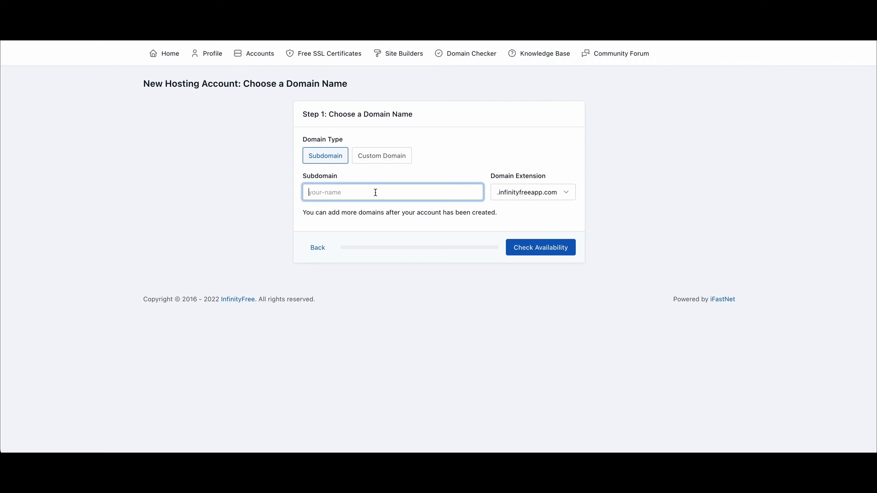
{"action": "type", "text": "freeit240hosting"}
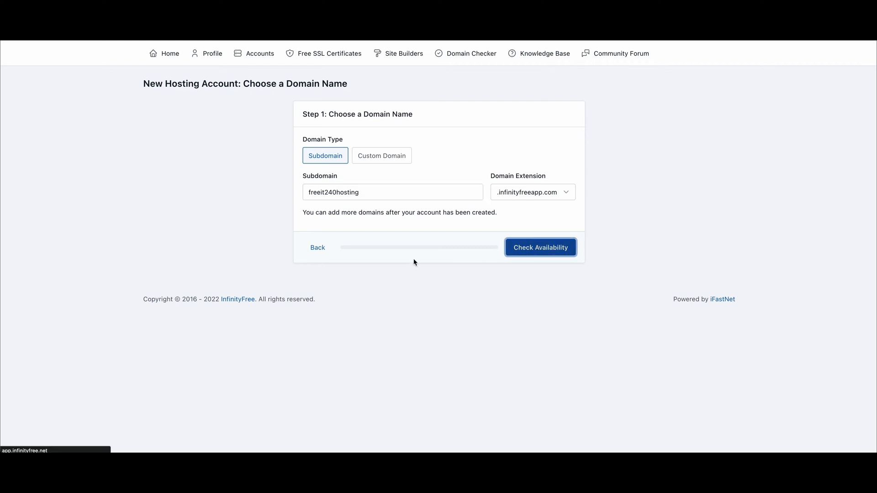
Verify freeit240hosting is available, pass the reCAPTCHA, and create the hosting account
{"action": "left_click", "coordinate": [540, 247]}
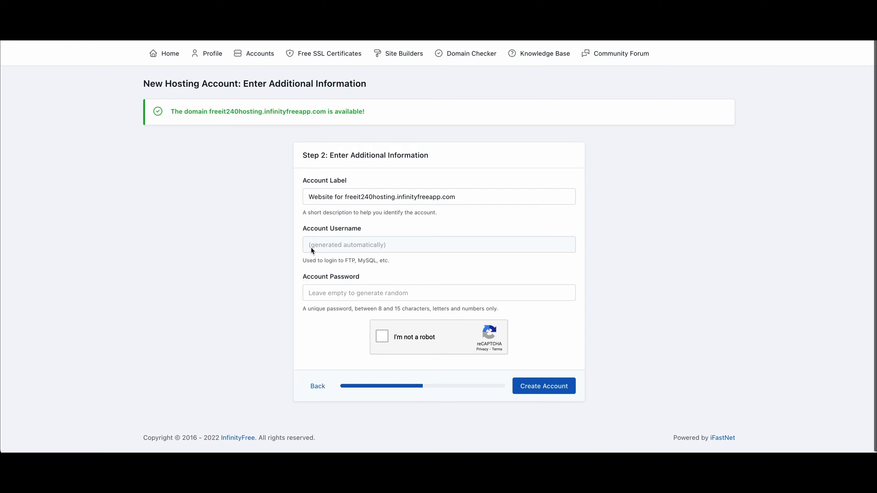
{"action": "mouse_move", "coordinate": [354, 252]}
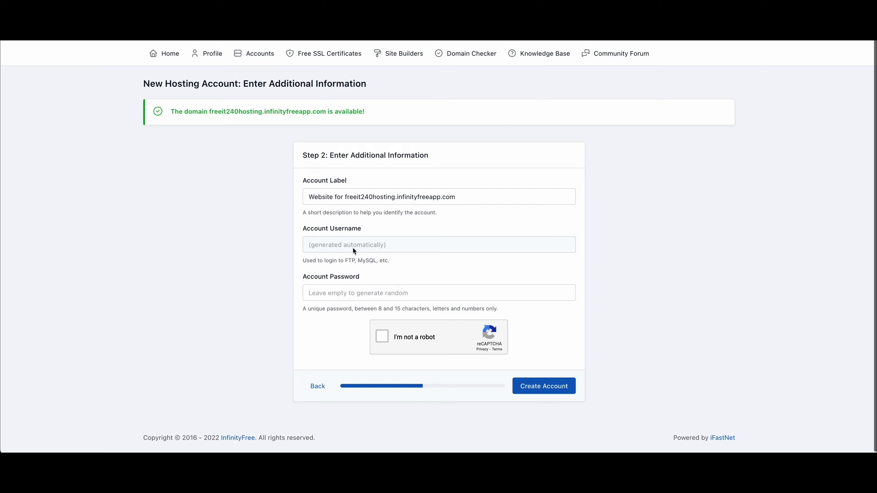
{"action": "mouse_move", "coordinate": [356, 270]}
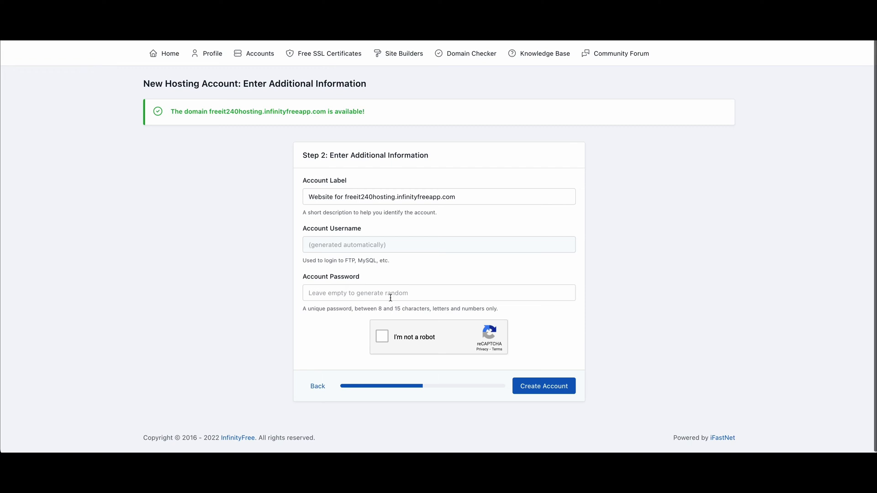
{"action": "mouse_move", "coordinate": [404, 304]}
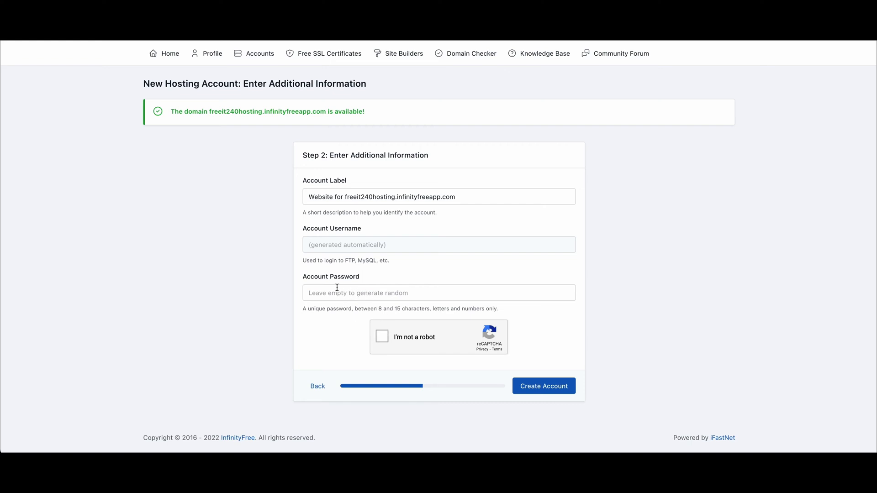
{"action": "left_click", "coordinate": [382, 337]}
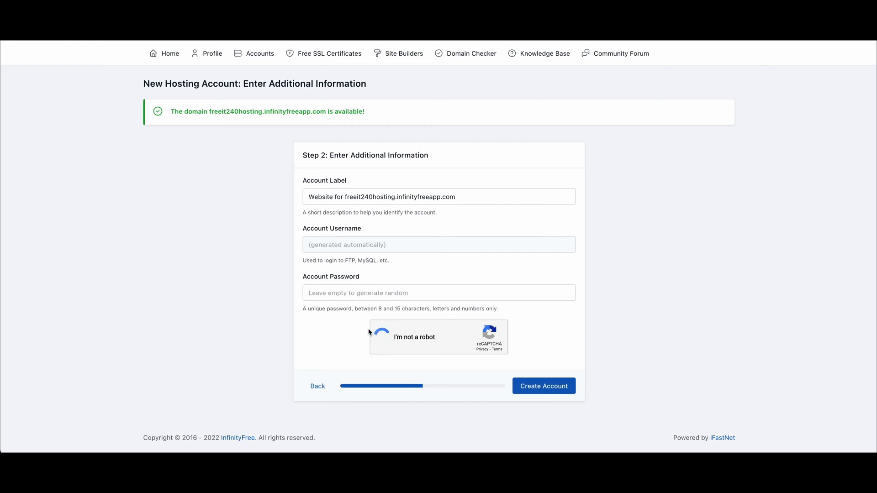
{"action": "left_click", "coordinate": [383, 336]}
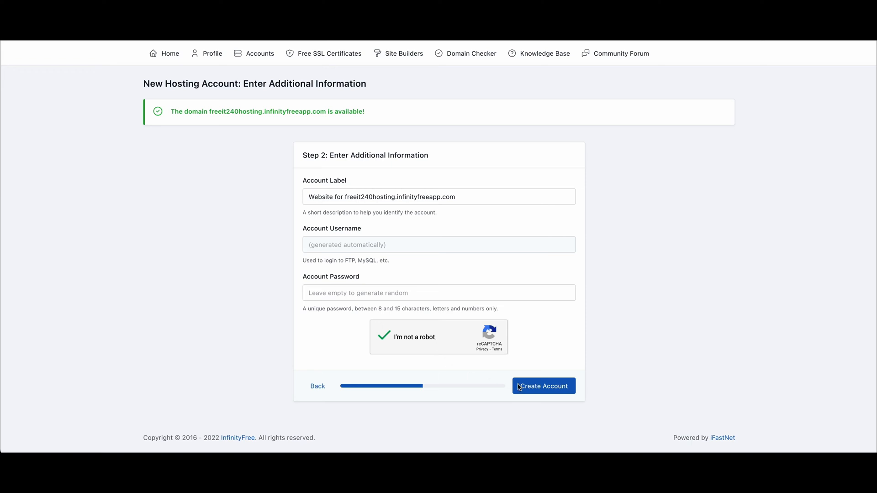
{"action": "left_click", "coordinate": [543, 386]}
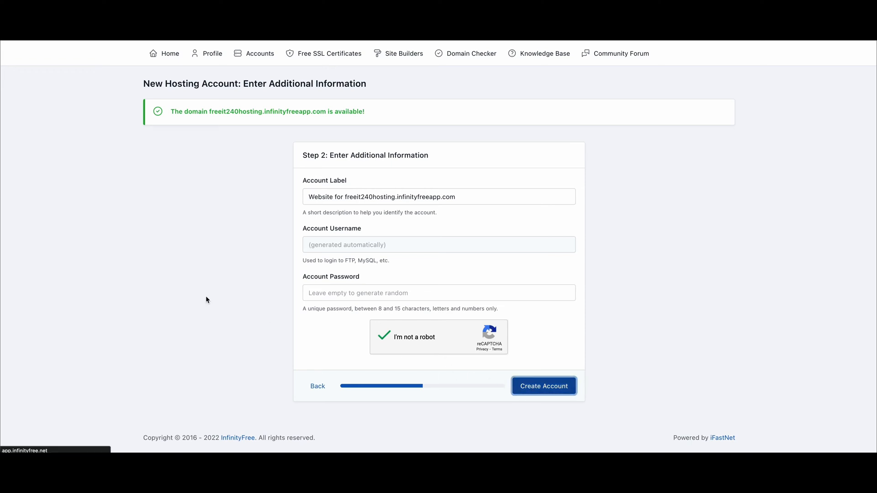
{"action": "left_click", "coordinate": [543, 386]}
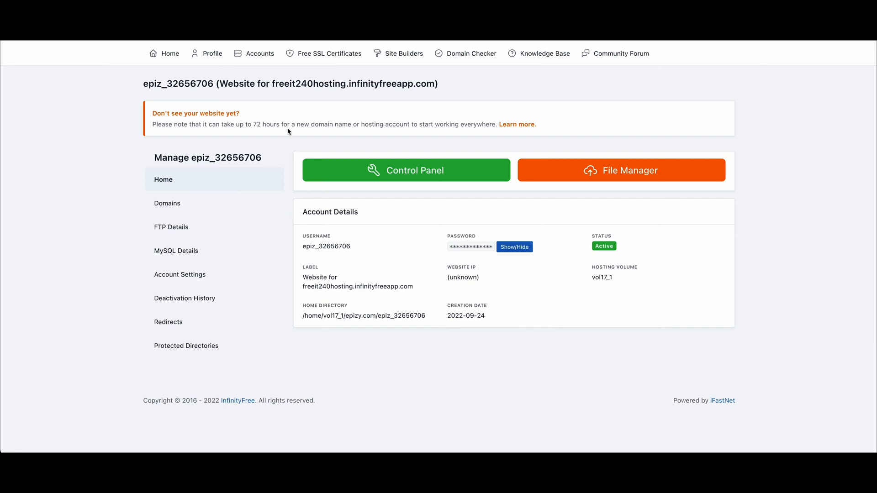
{"action": "mouse_move", "coordinate": [176, 115]}
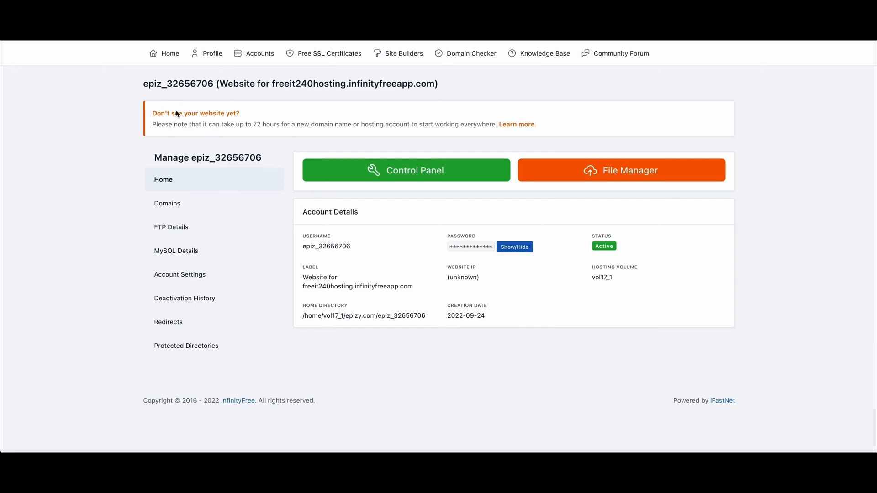
{"action": "mouse_move", "coordinate": [190, 138]}
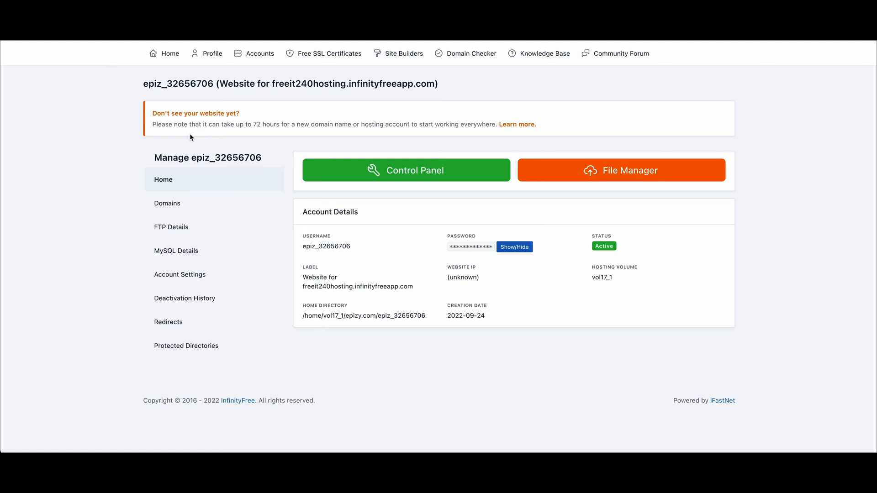
{"action": "mouse_move", "coordinate": [182, 118]}
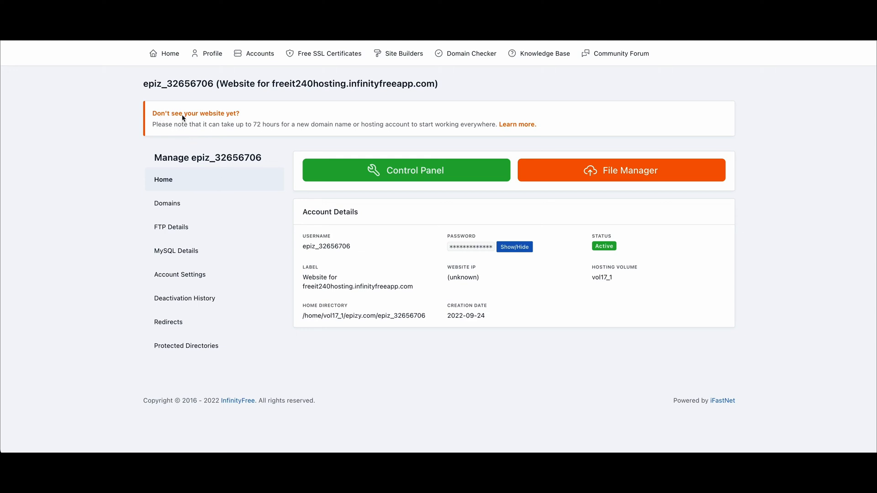
{"action": "mouse_move", "coordinate": [240, 133]}
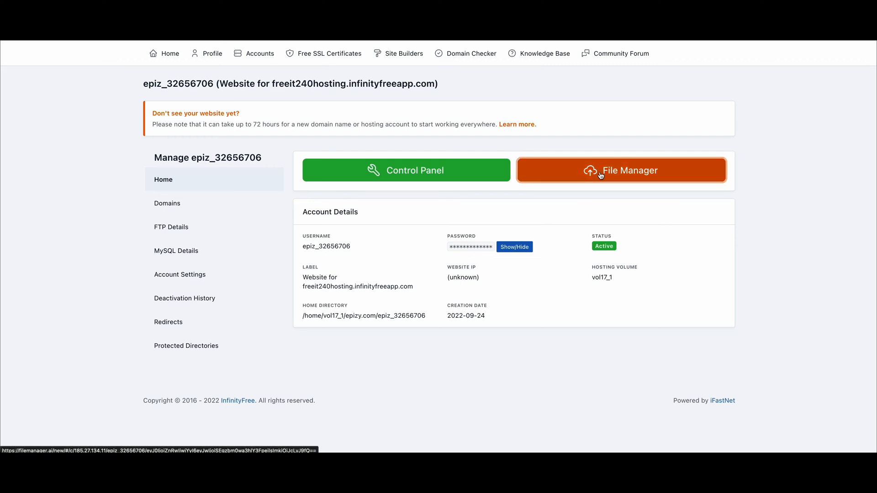
{"action": "mouse_move", "coordinate": [367, 178]}
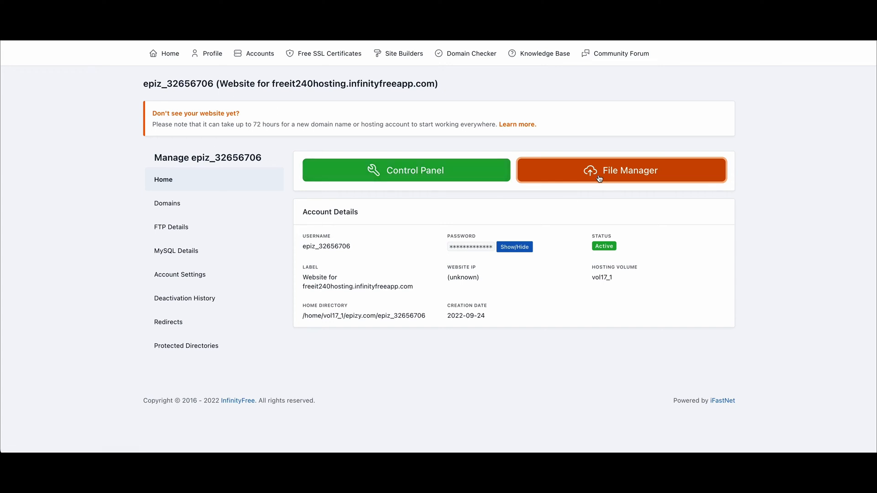
Launch the account's online file manager from the File Manager button
{"action": "left_click", "coordinate": [620, 170]}
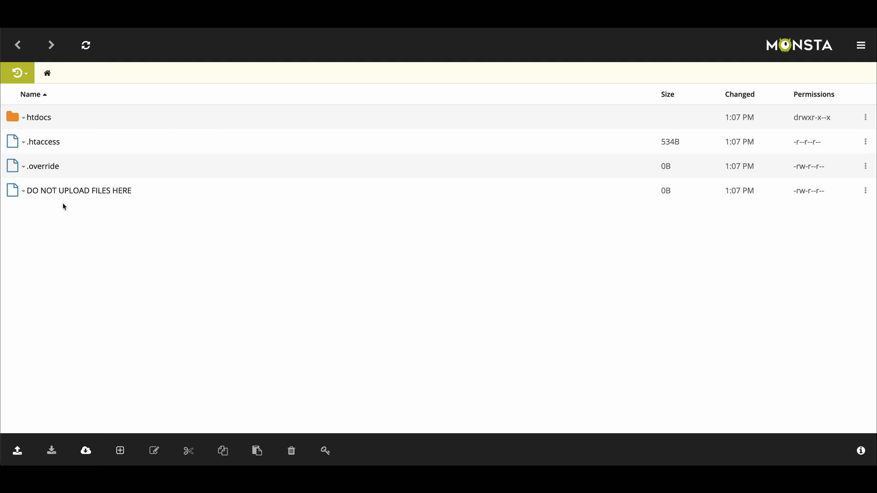
{"action": "mouse_move", "coordinate": [57, 262]}
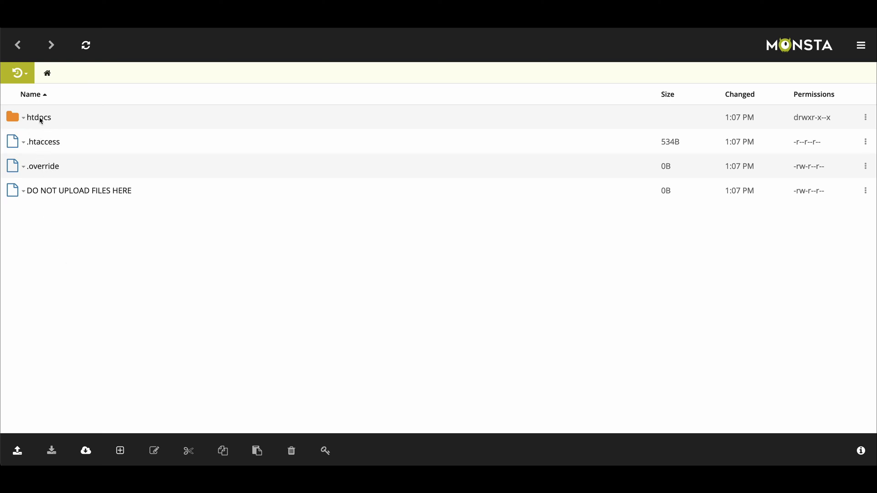
{"action": "mouse_move", "coordinate": [76, 126]}
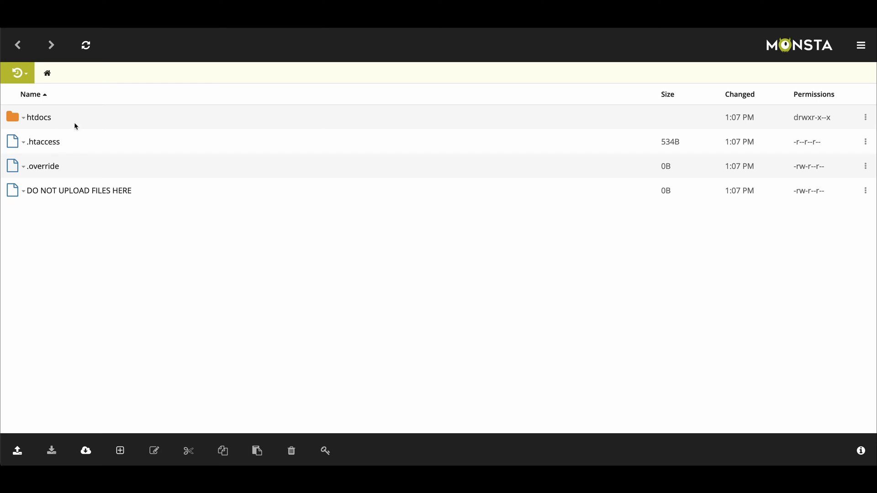
{"action": "mouse_move", "coordinate": [68, 195]}
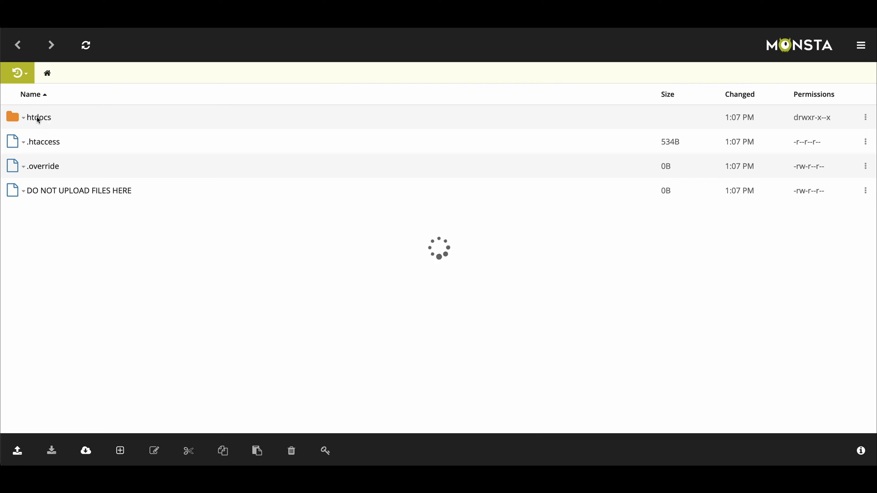
Enter htdocs and show the new file/folder menu from the bottom toolbar
{"action": "double_click", "coordinate": [39, 117]}
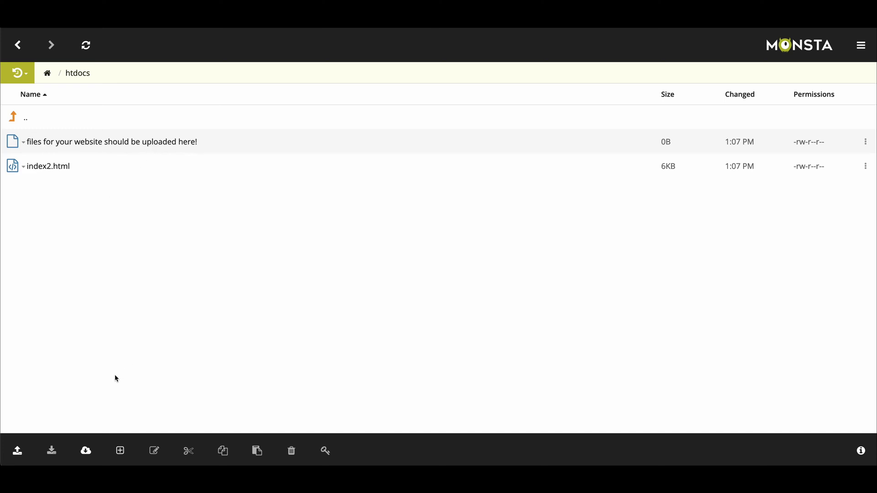
{"action": "left_click", "coordinate": [119, 451]}
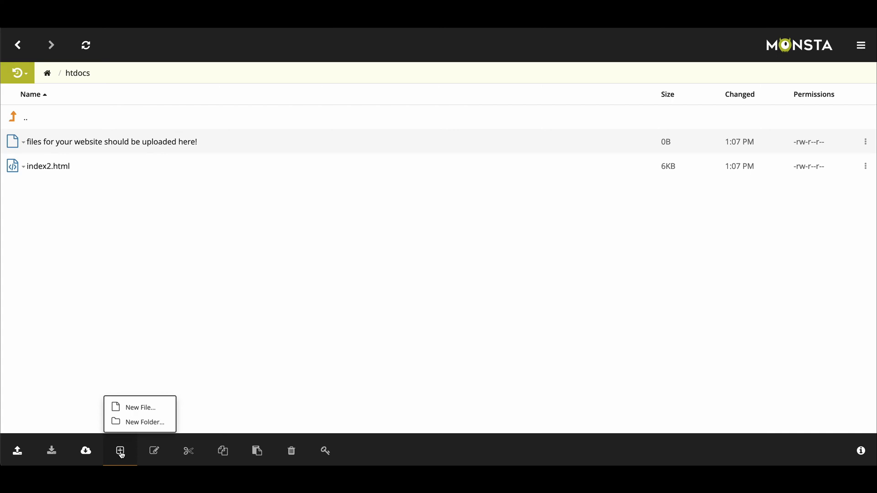
Create a folder named IT240 in htdocs and open it
{"action": "left_click", "coordinate": [146, 422]}
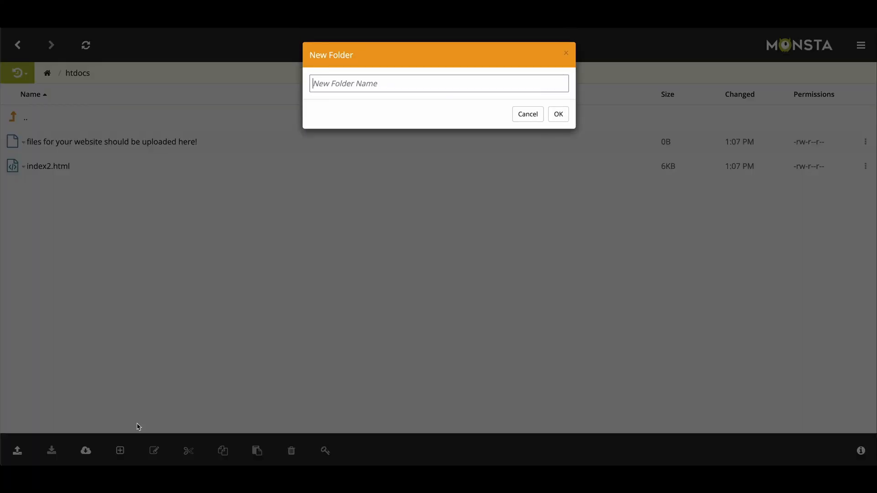
{"action": "type", "text": "IT2"}
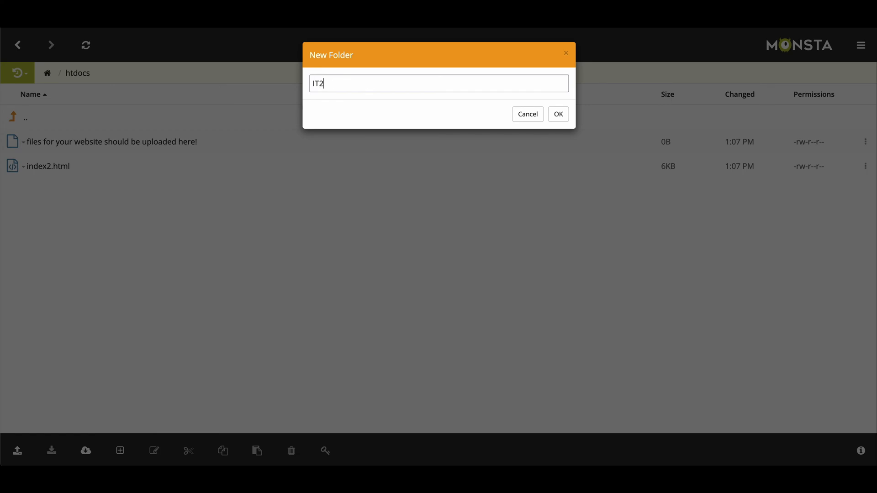
{"action": "left_click", "coordinate": [558, 114]}
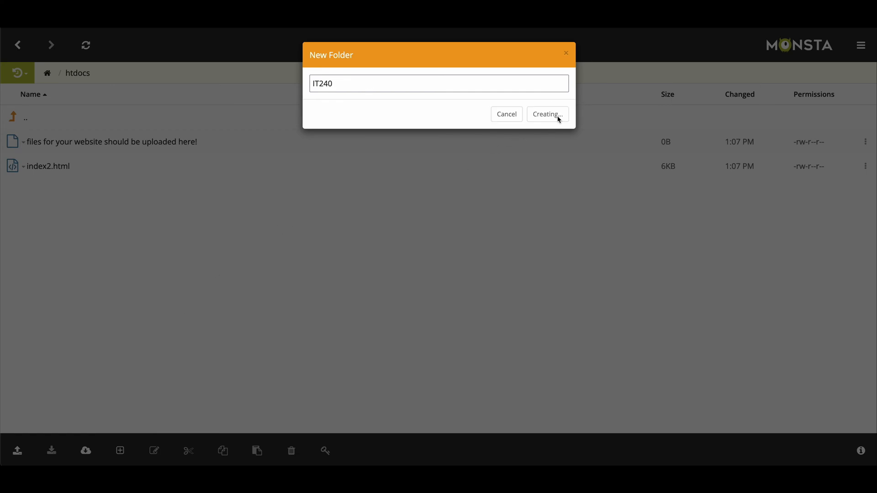
{"action": "left_click", "coordinate": [547, 115]}
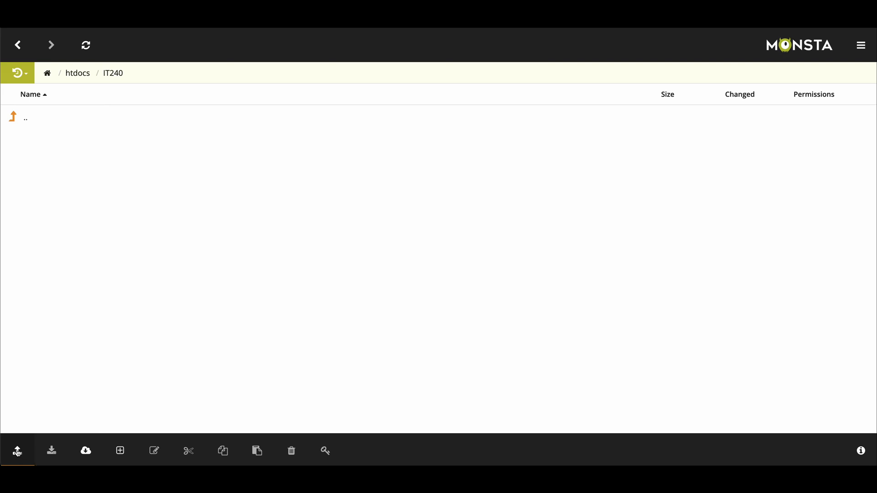
Create a new file named first.html inside IT240
{"action": "left_click", "coordinate": [120, 451]}
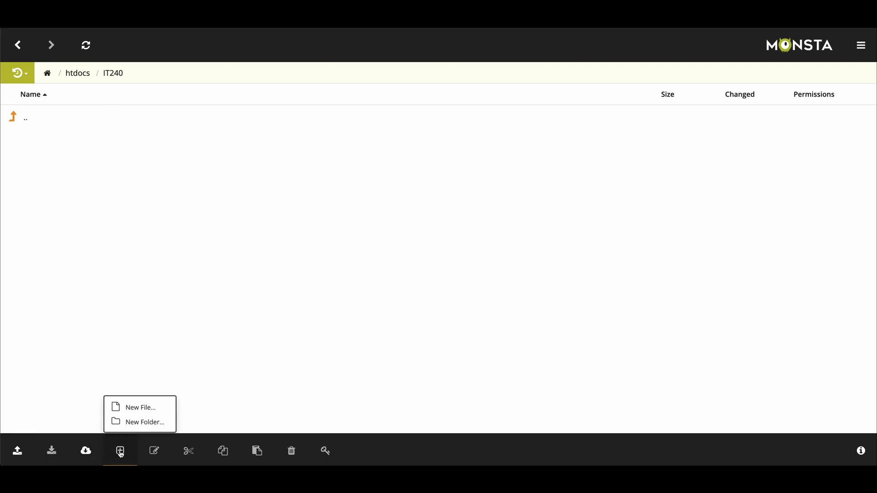
{"action": "left_click", "coordinate": [141, 408]}
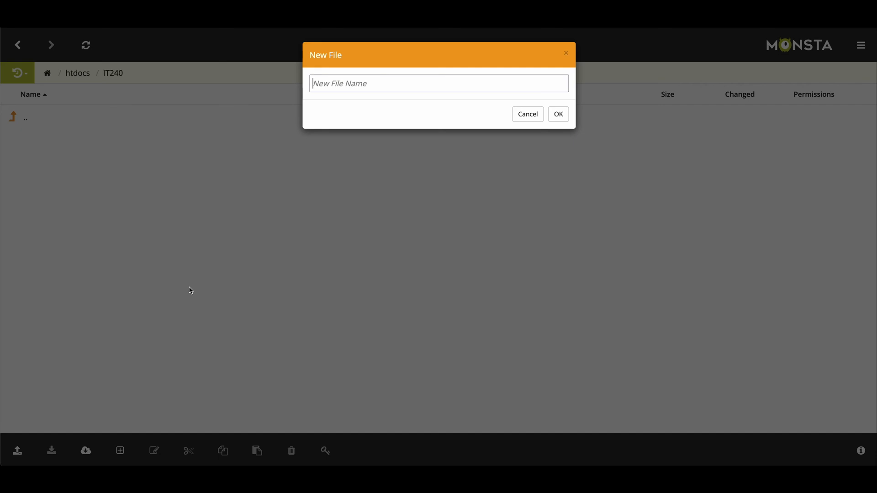
{"action": "type", "text": "first.htm"}
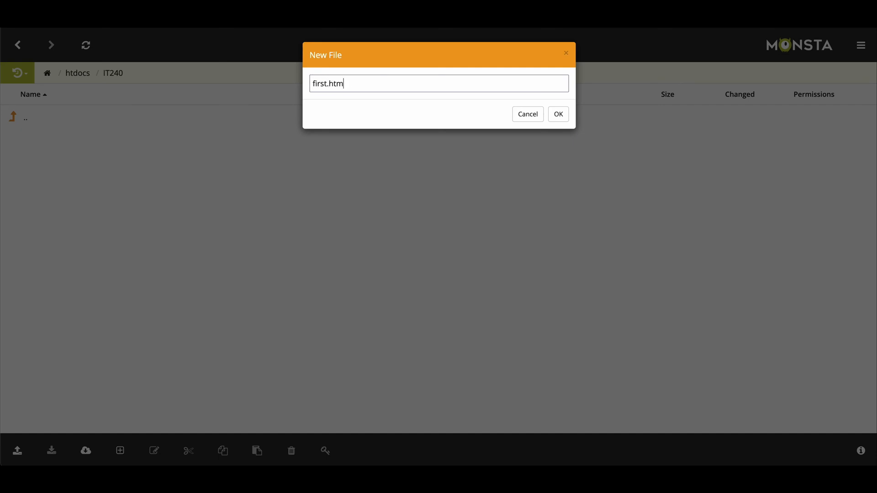
{"action": "left_click", "coordinate": [557, 114]}
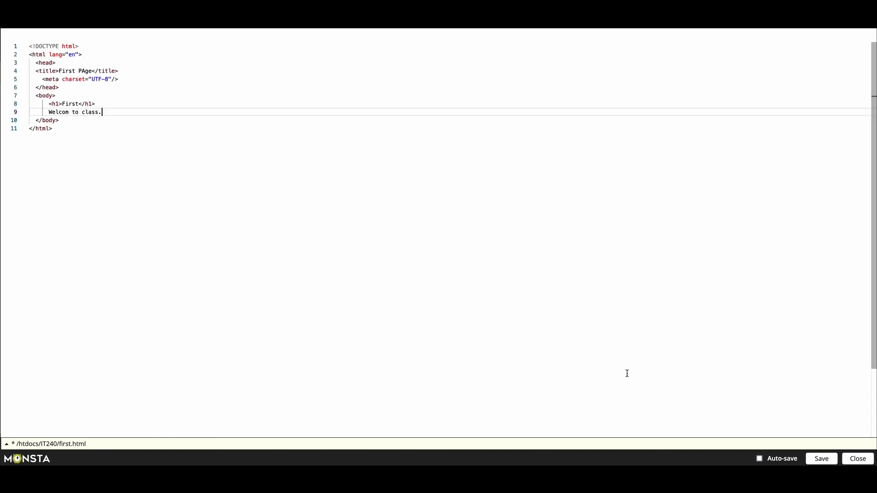
Save the First heading and welcome line in first.html and close the editor
{"action": "left_click", "coordinate": [821, 459]}
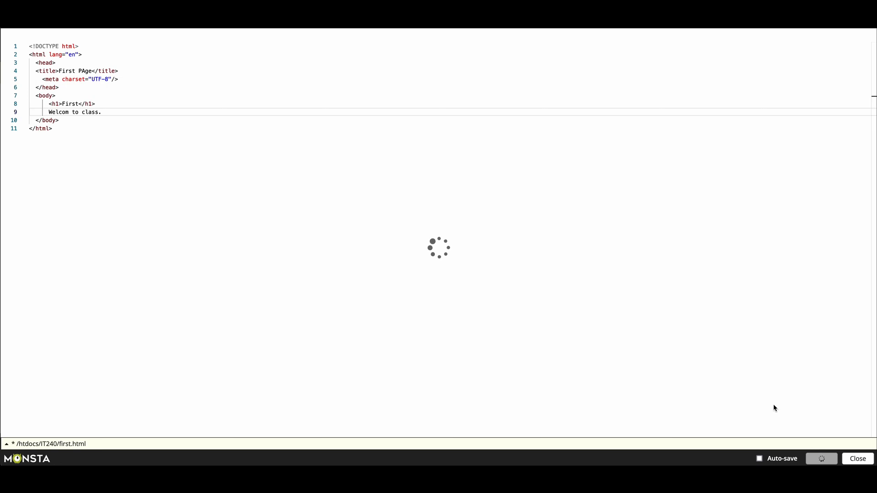
{"action": "left_click", "coordinate": [858, 458]}
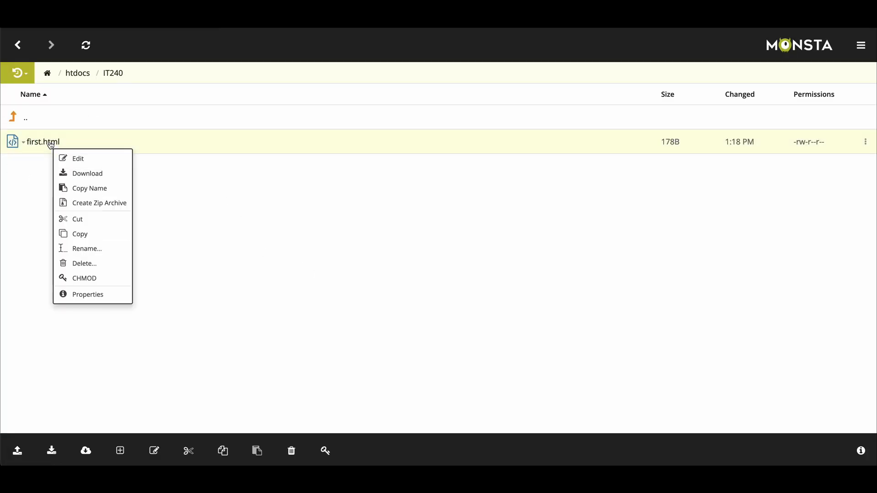
{"action": "mouse_move", "coordinate": [84, 277]}
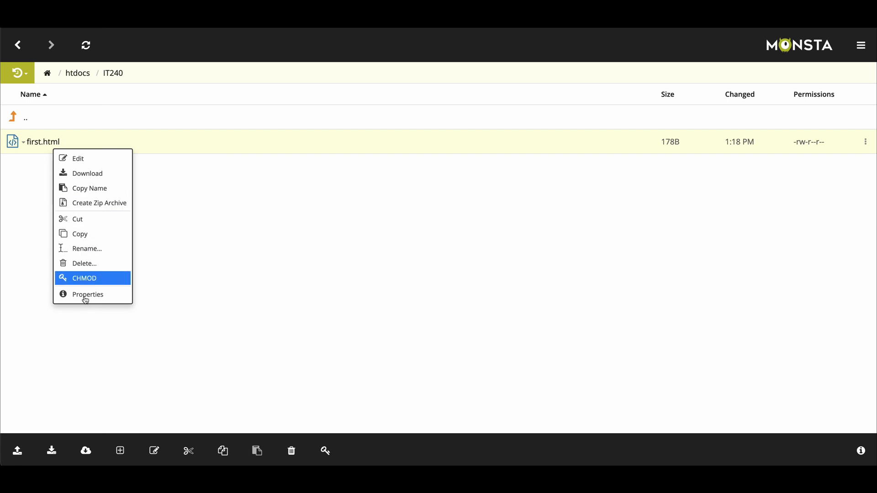
{"action": "left_click", "coordinate": [188, 245]}
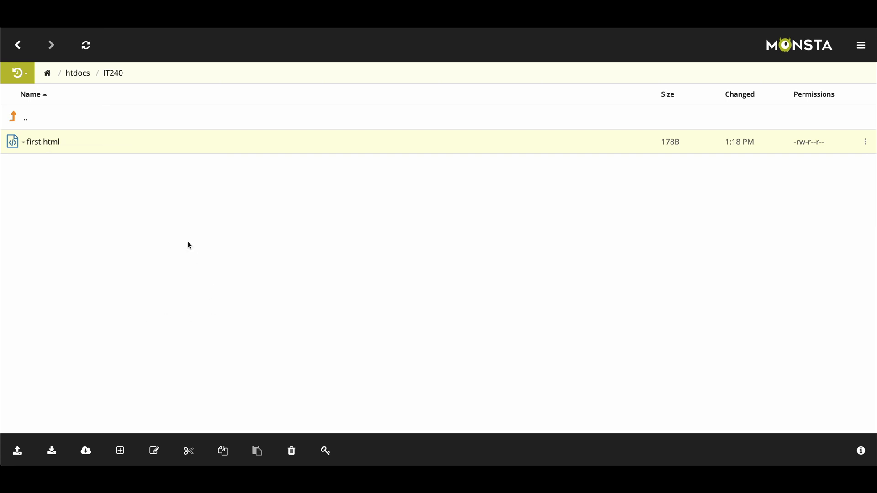
{"action": "mouse_move", "coordinate": [173, 243]}
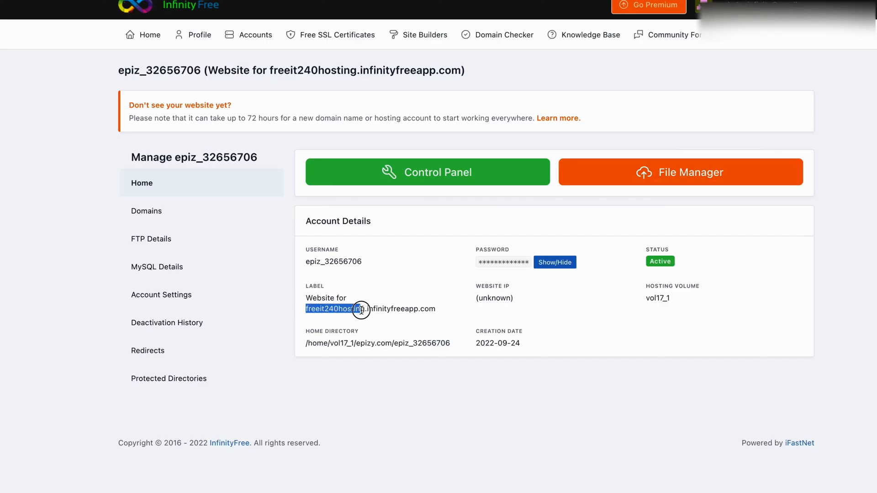
Select the freeit240hosting subdomain label on the account page to copy it
{"action": "left_click_drag", "start_coordinate": [361, 309], "coordinate": [440, 308]}
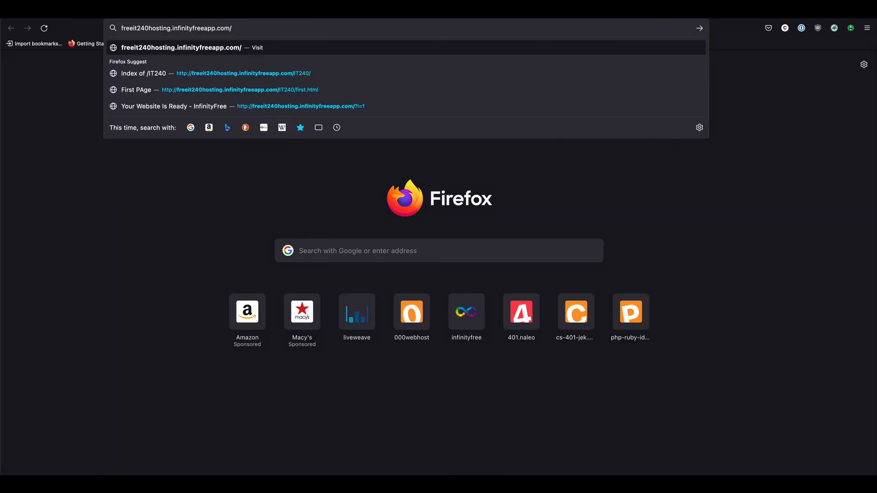
Load freeit240hosting.infinityfreeapp.com/IT240/ and view first.html live, then the site root
{"action": "type", "text": "IT240/"}
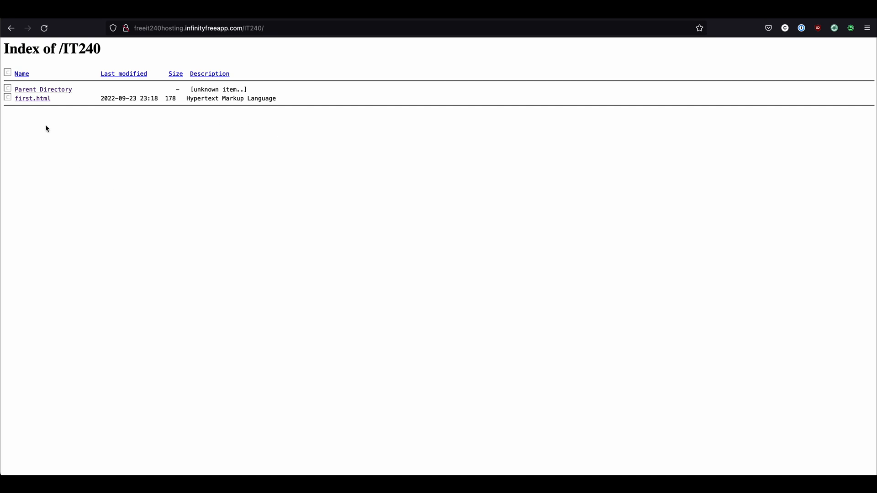
{"action": "left_click", "coordinate": [33, 99]}
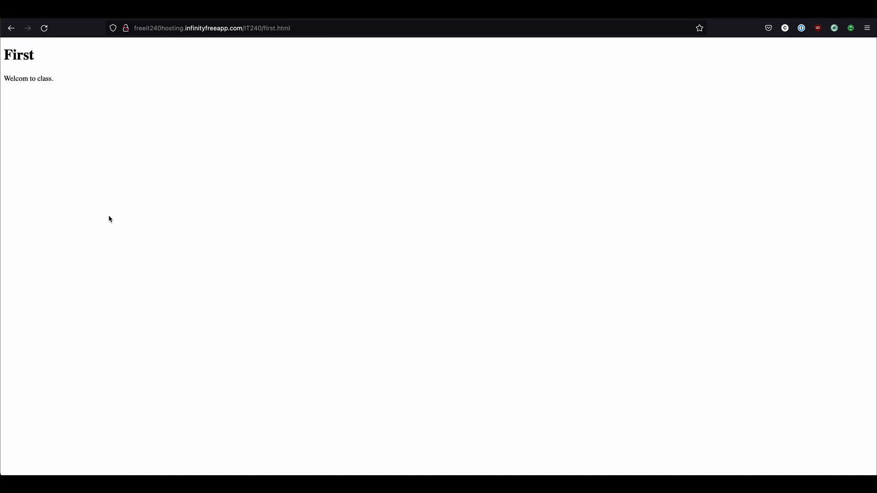
{"action": "left_click", "coordinate": [212, 28]}
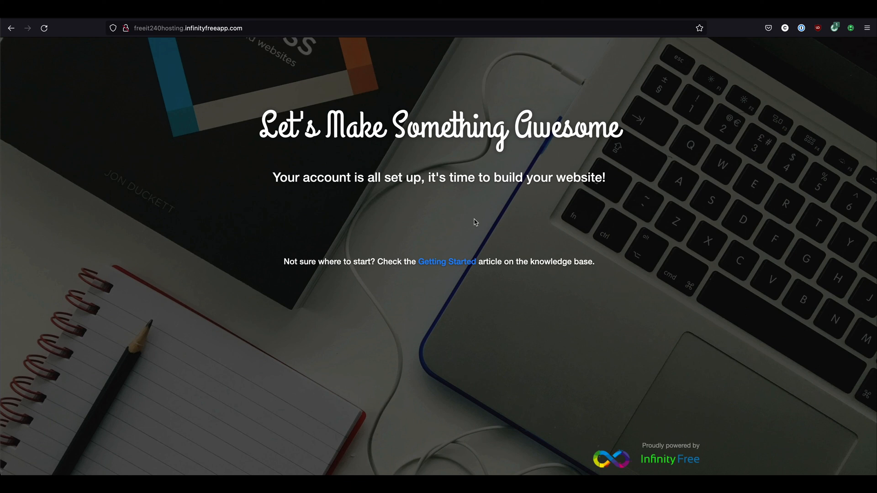
{"action": "mouse_move", "coordinate": [342, 290]}
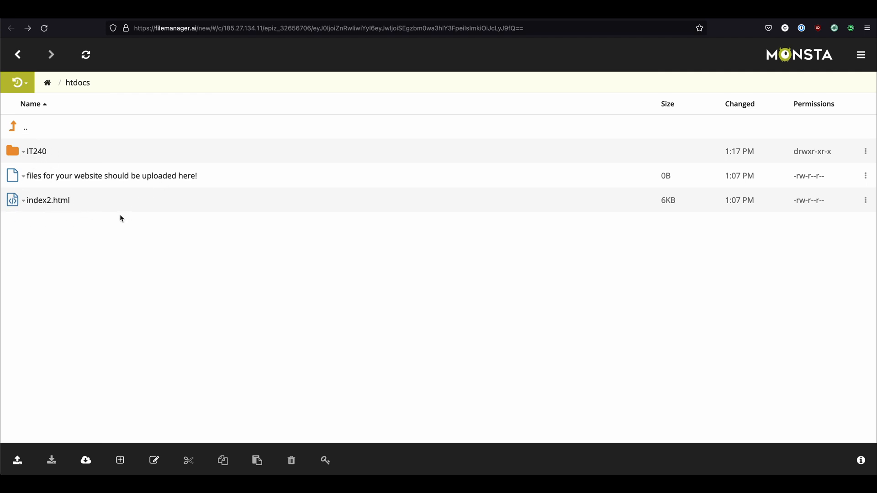
{"action": "mouse_move", "coordinate": [38, 155]}
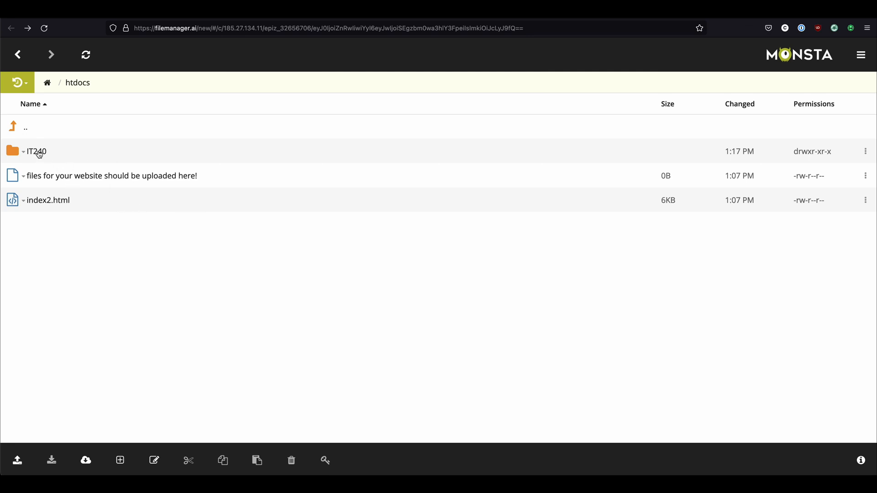
Enter the IT240 folder inside htdocs in the MONSTA file manager
{"action": "double_click", "coordinate": [36, 151]}
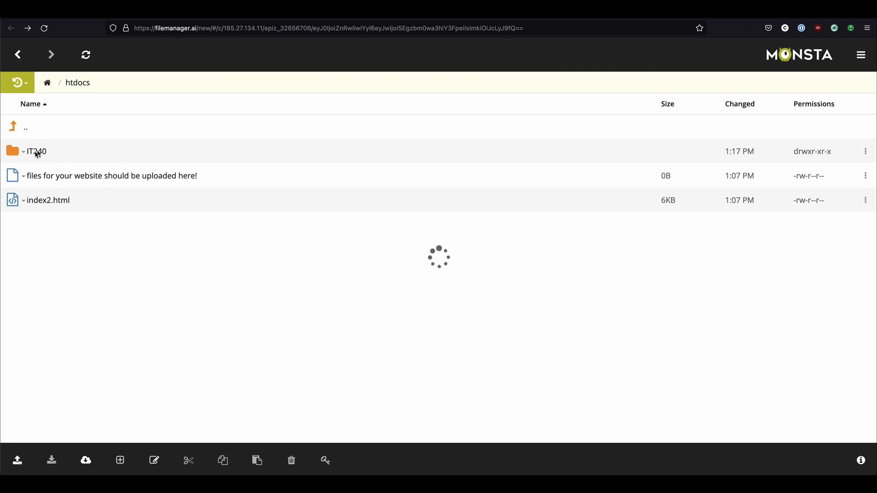